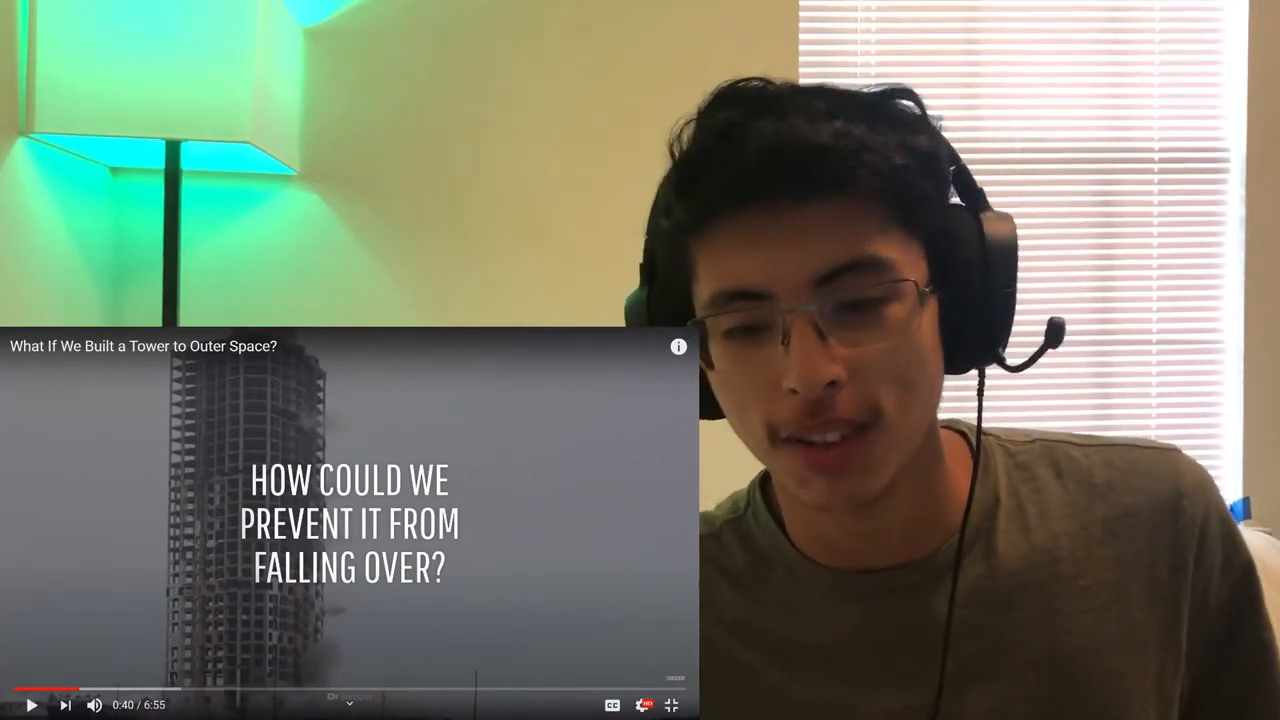
- Resume the 'What If We Built a Tower to Outer Space?' video from about 0:40
click(32, 704)
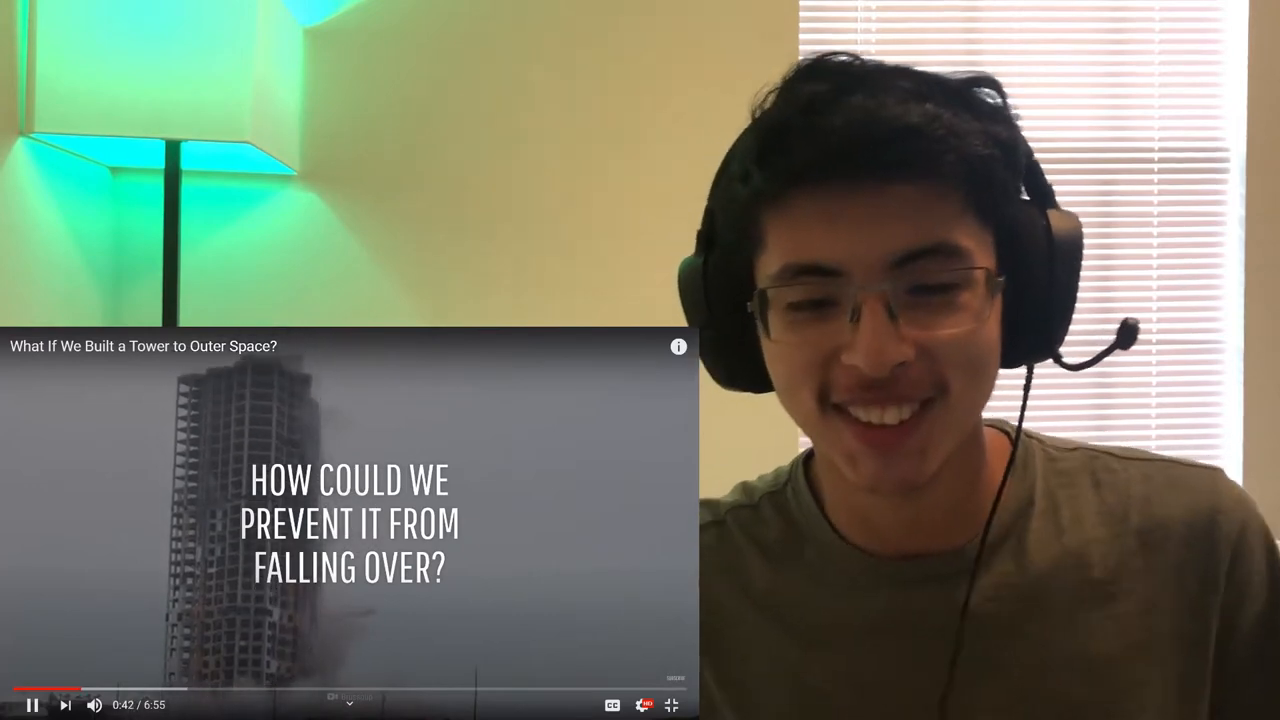